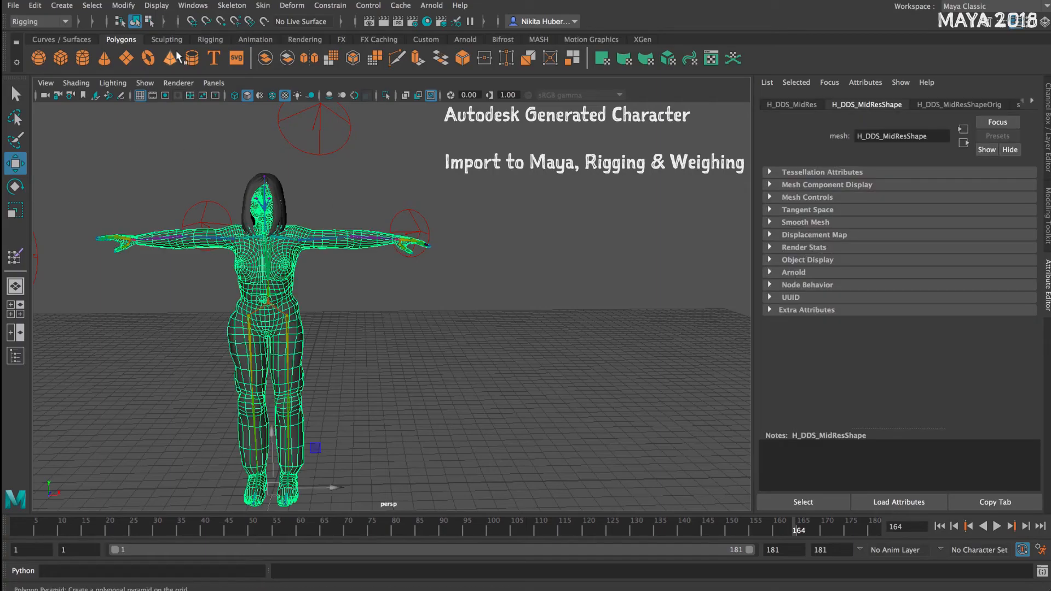
# Return the skeleton to bind pose and paint skin weights on the Hips then LeftHandIndex1 joints.
pyautogui.click(262, 5)
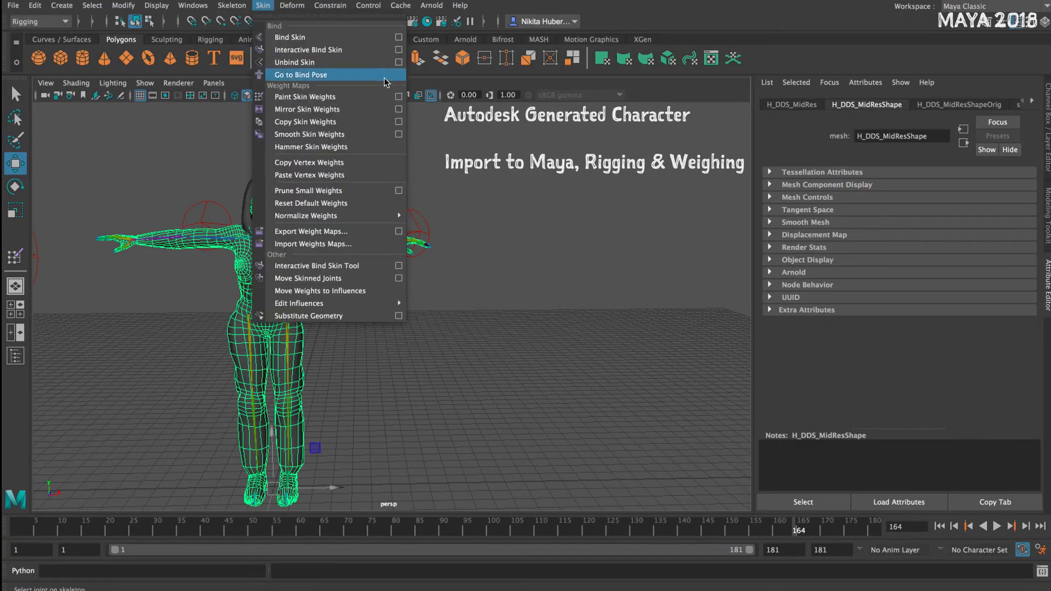
pyautogui.click(303, 97)
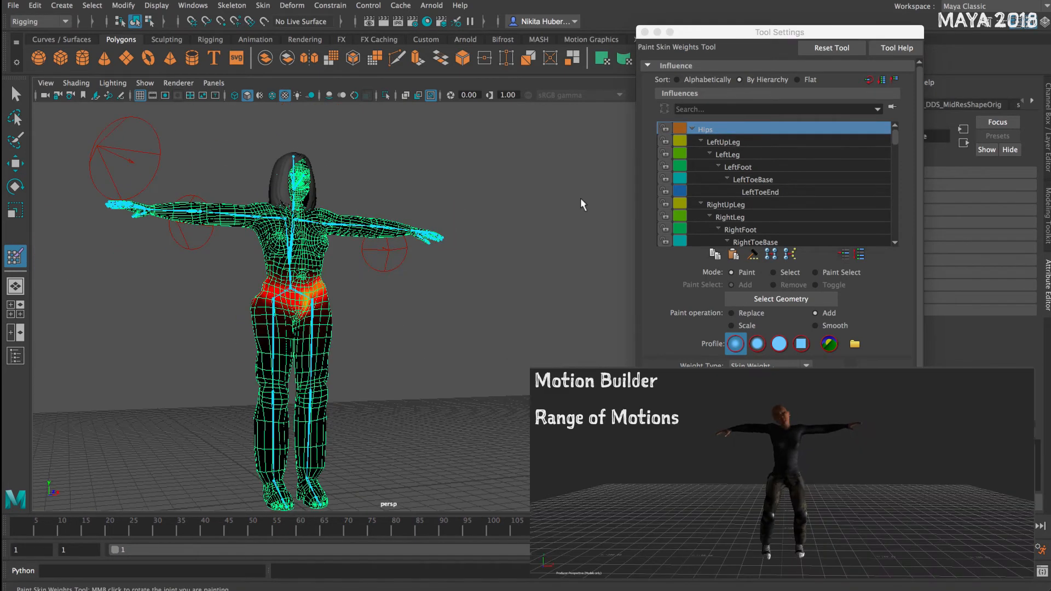
pyautogui.click(760, 192)
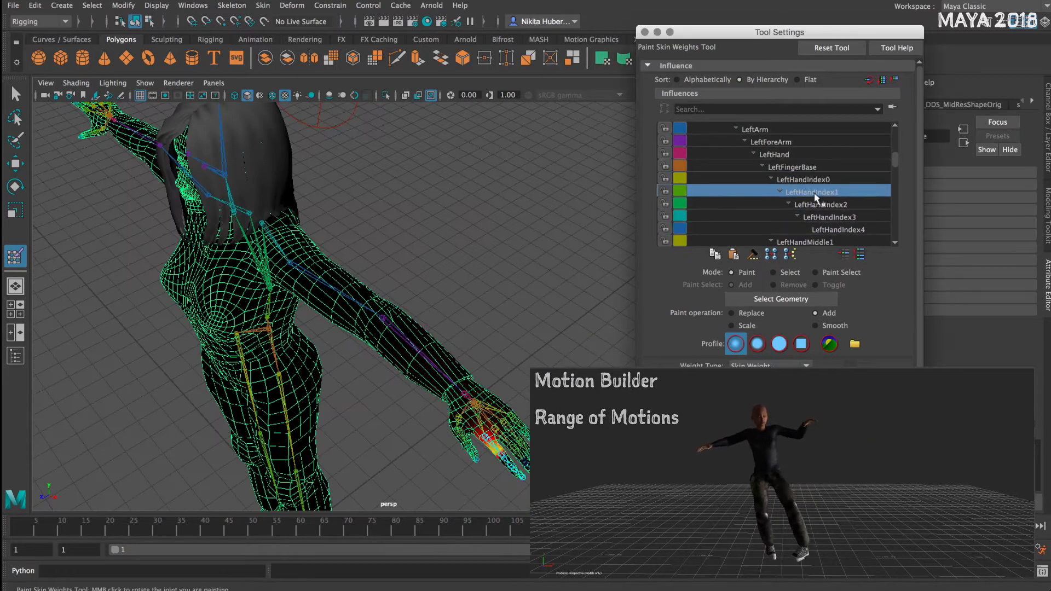
pyautogui.click(232, 581)
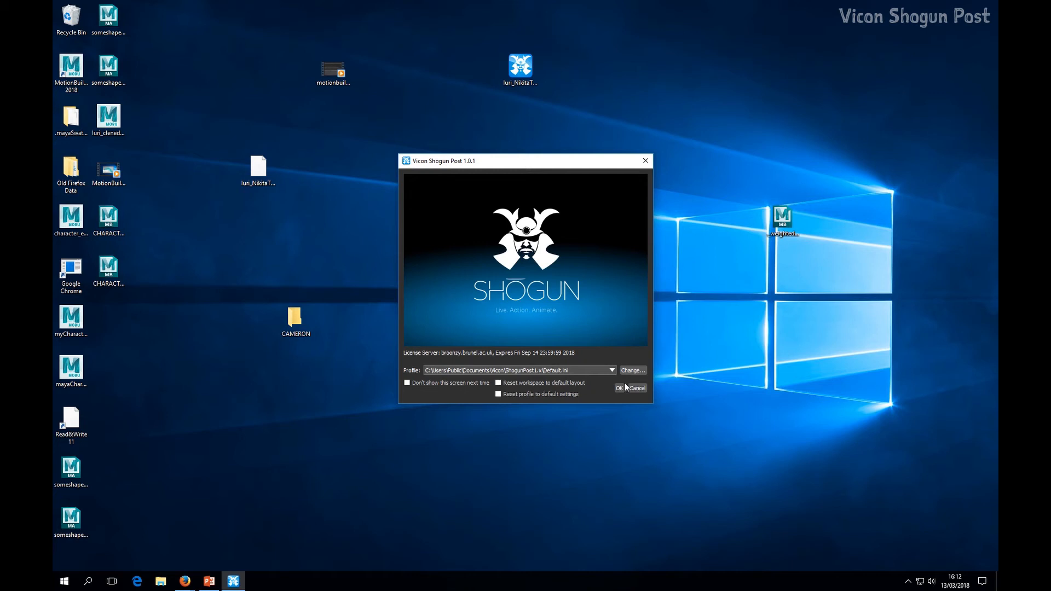
# Launch Shogun Post maximised and cut the bad keys from the selected marker trajectory range.
pyautogui.click(617, 388)
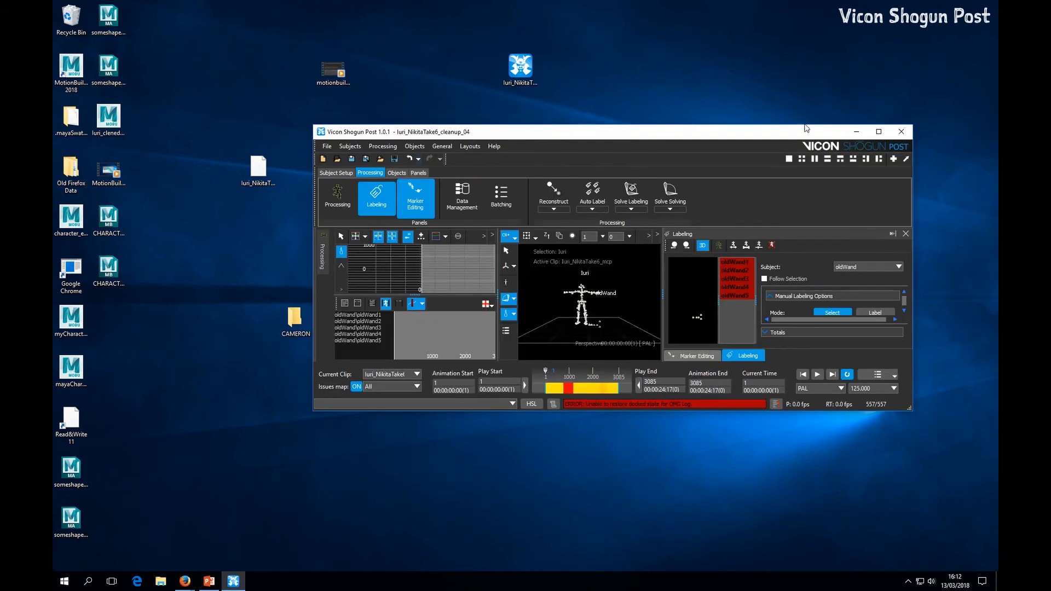
pyautogui.click(878, 132)
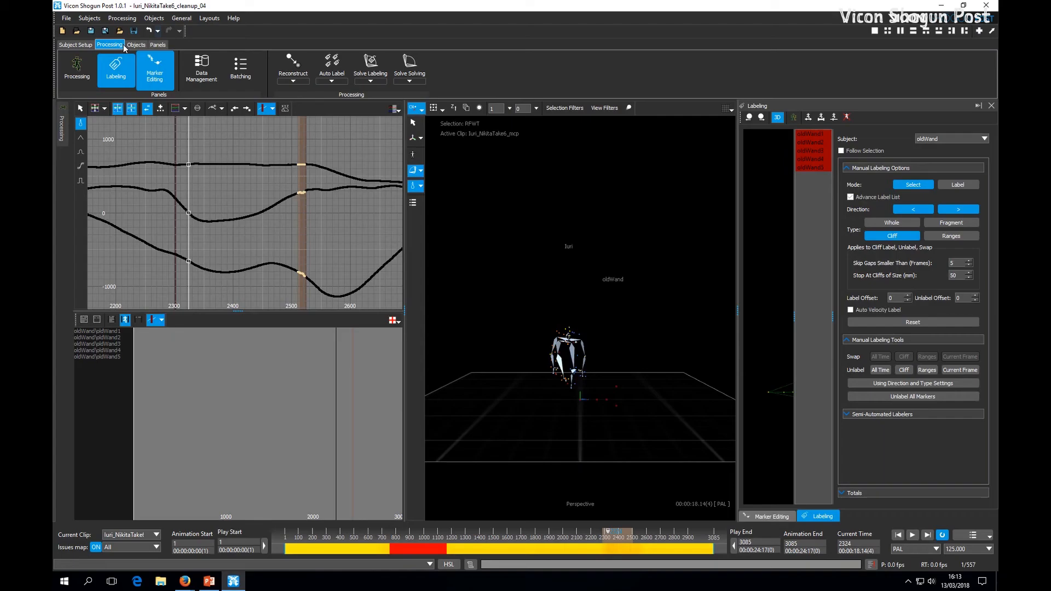
pyautogui.click(135, 44)
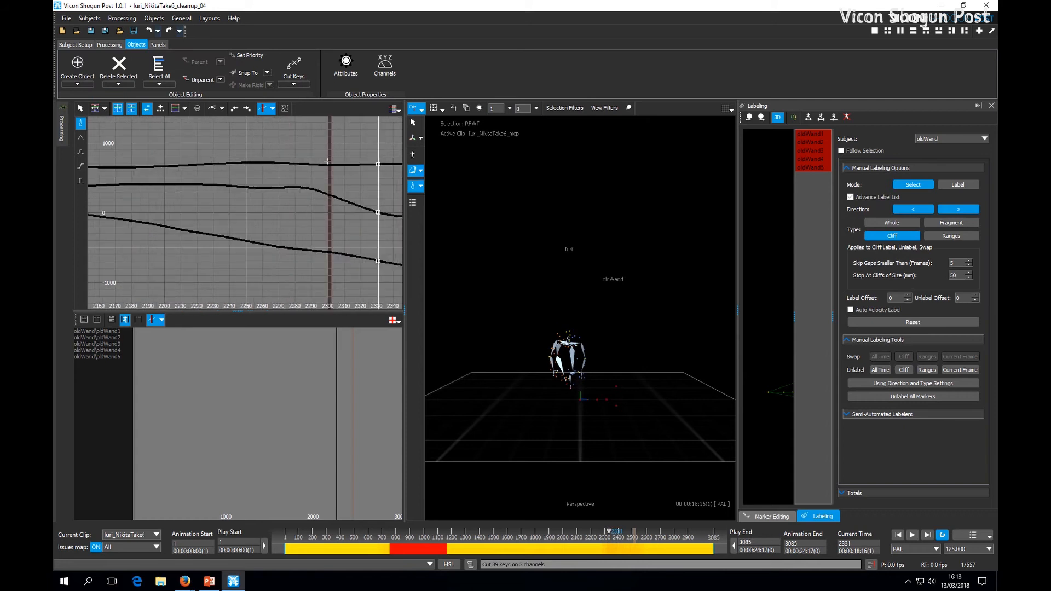
pyautogui.click(153, 17)
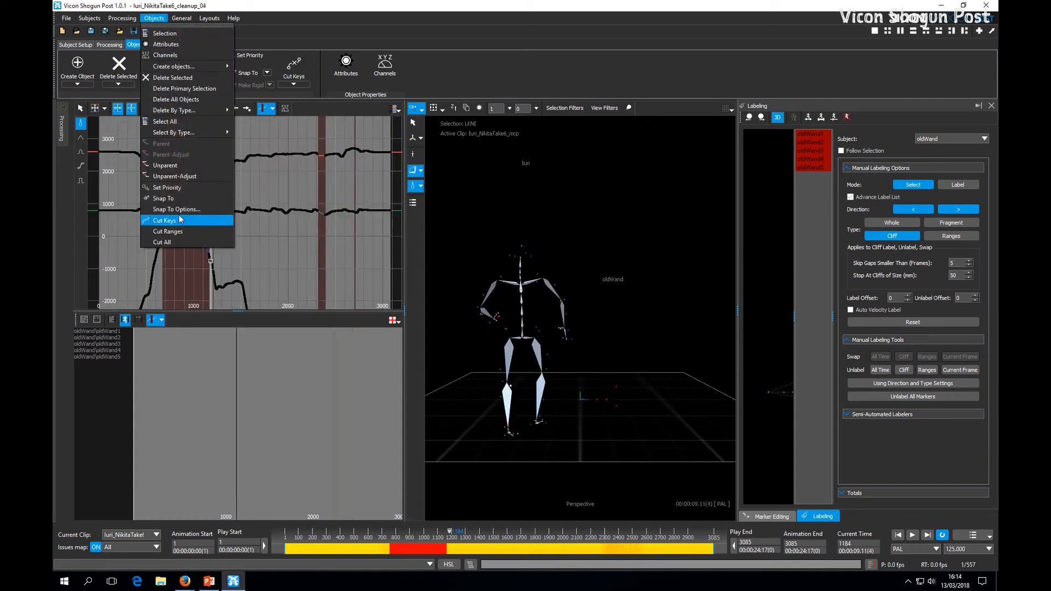
pyautogui.click(163, 220)
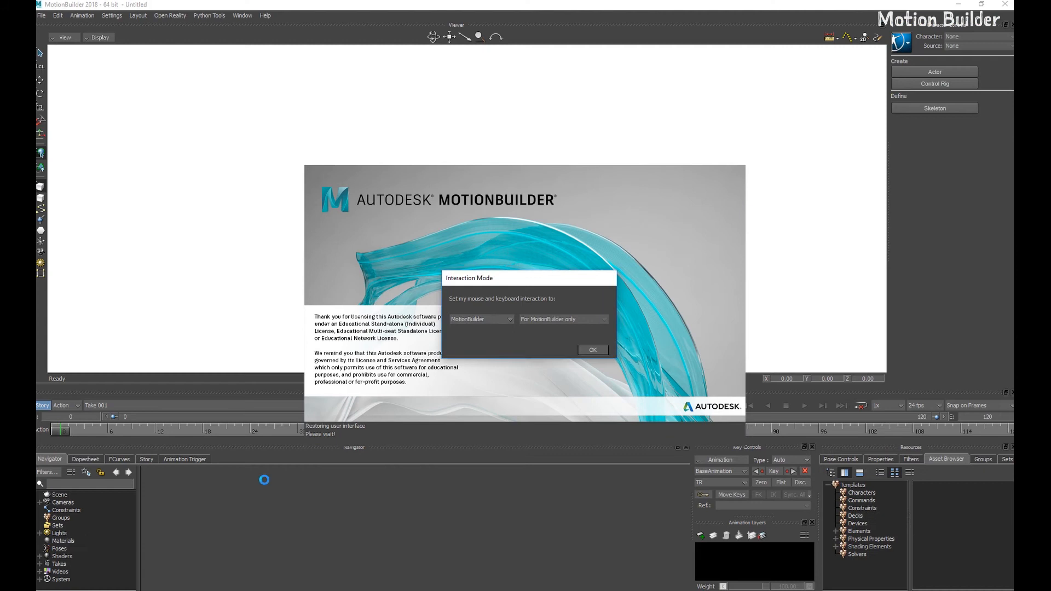
# Dismiss the startup windows and import the cleaned-up marvin capture FBX file.
pyautogui.click(592, 349)
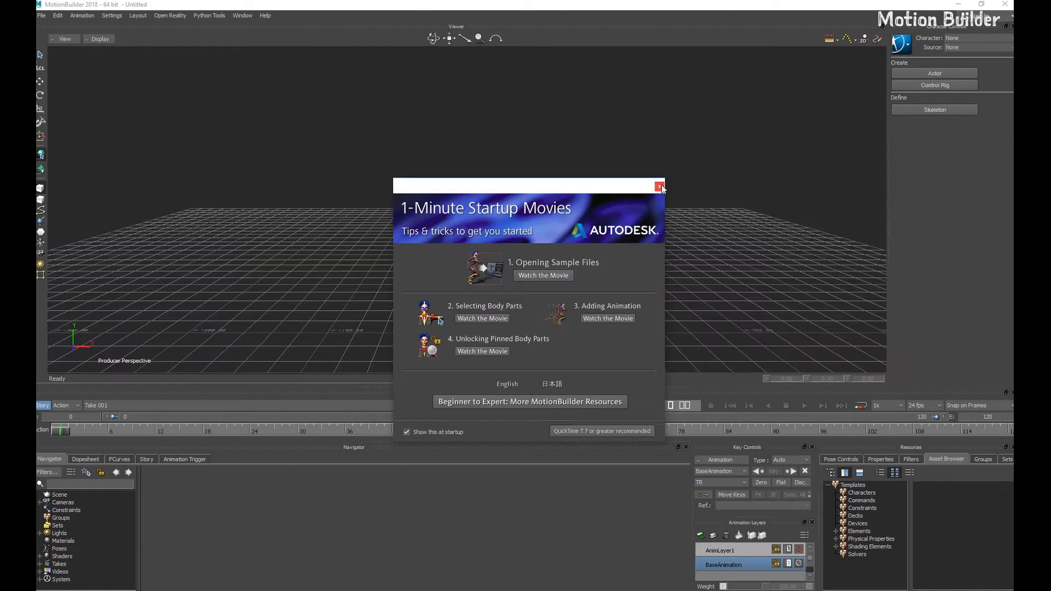
pyautogui.click(659, 186)
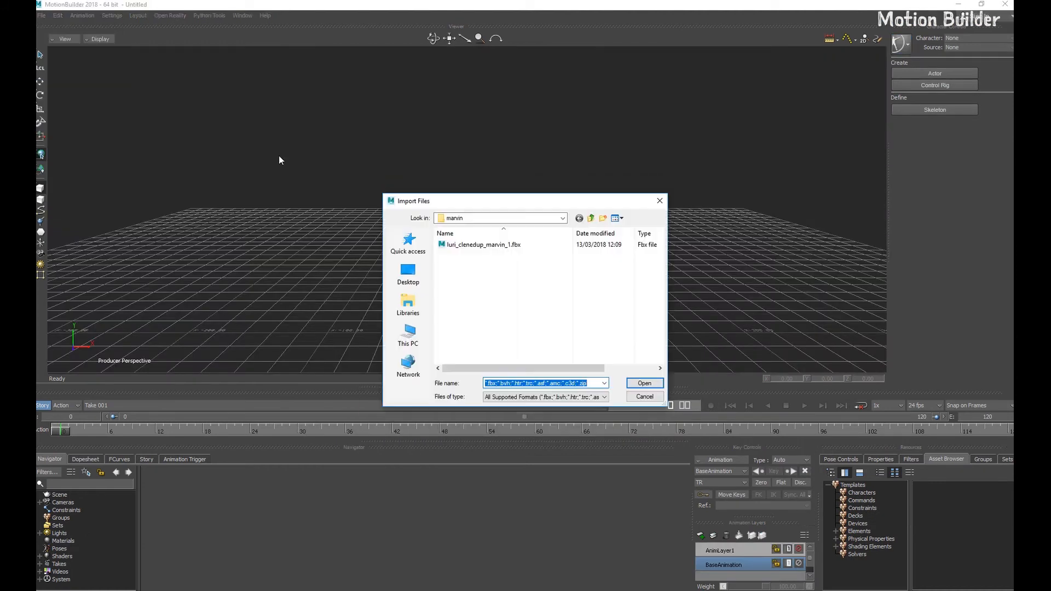
pyautogui.click(483, 244)
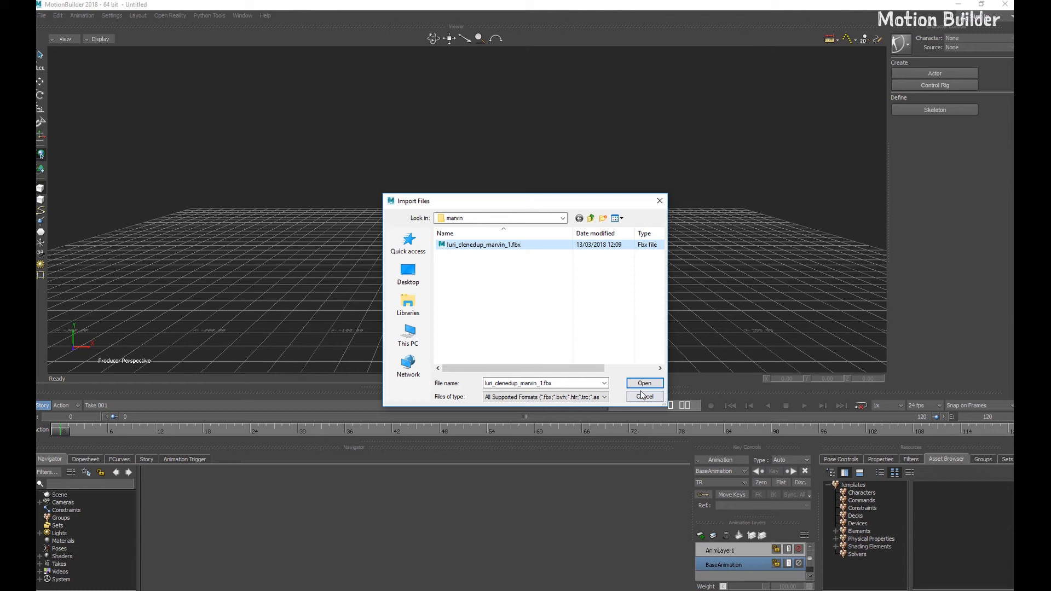
pyautogui.click(643, 383)
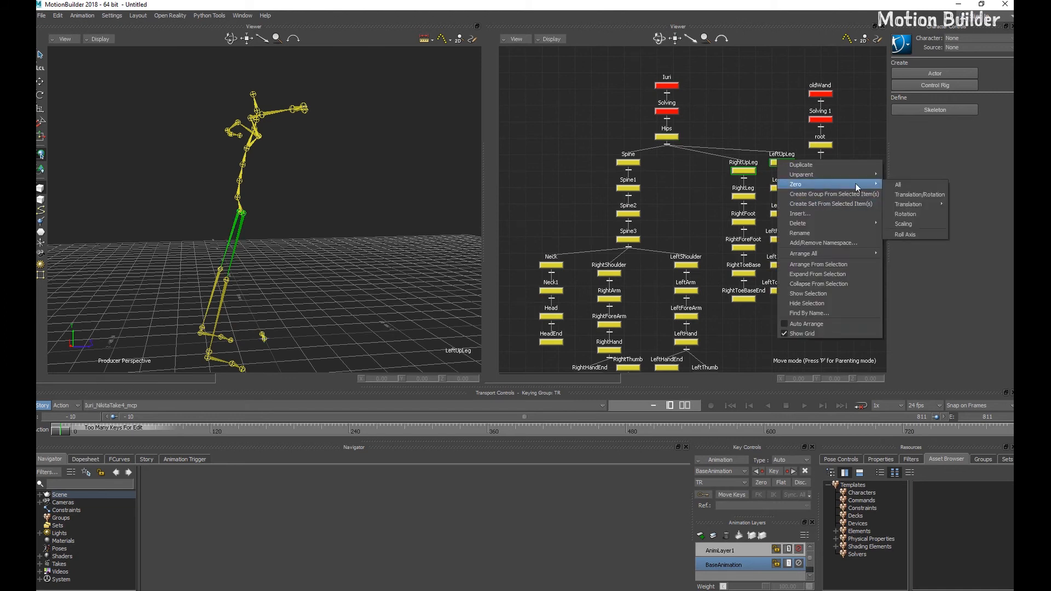
# Zero the selected joints' translations and edit the RightArm's global rotation value.
pyautogui.click(897, 184)
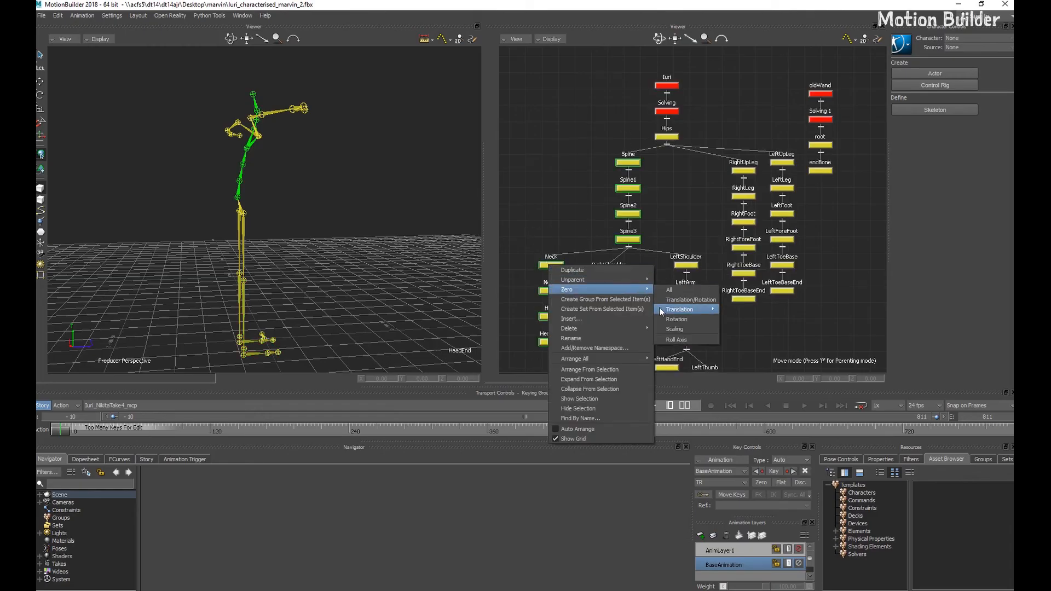
pyautogui.click(679, 308)
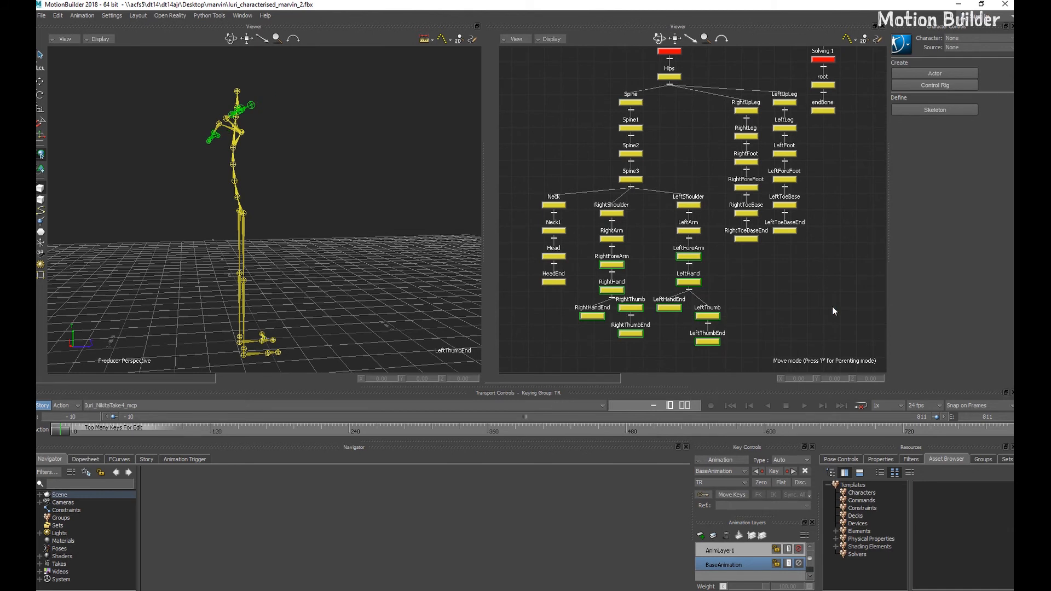
pyautogui.click(611, 239)
pyautogui.write('0')
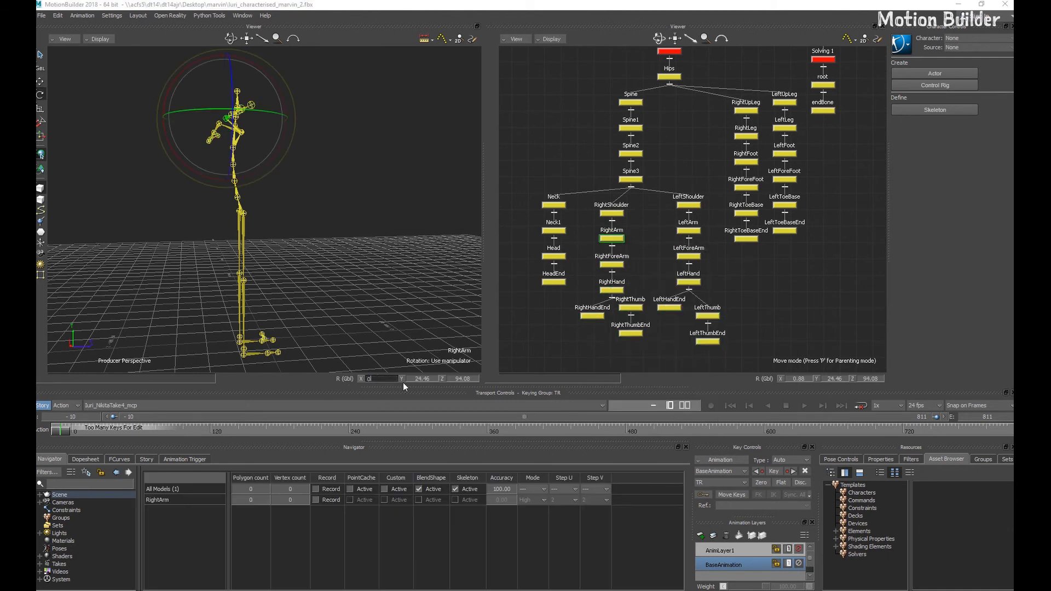
pyautogui.click(687, 238)
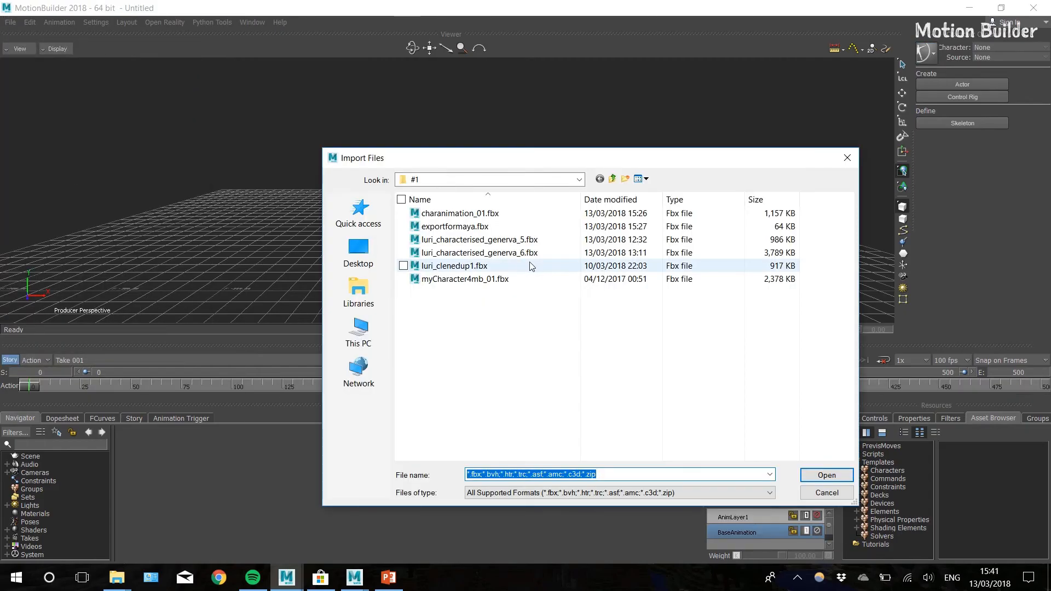
# Import luri_clenedup1.fbx into the scene and browse to the character templates.
pyautogui.click(403, 265)
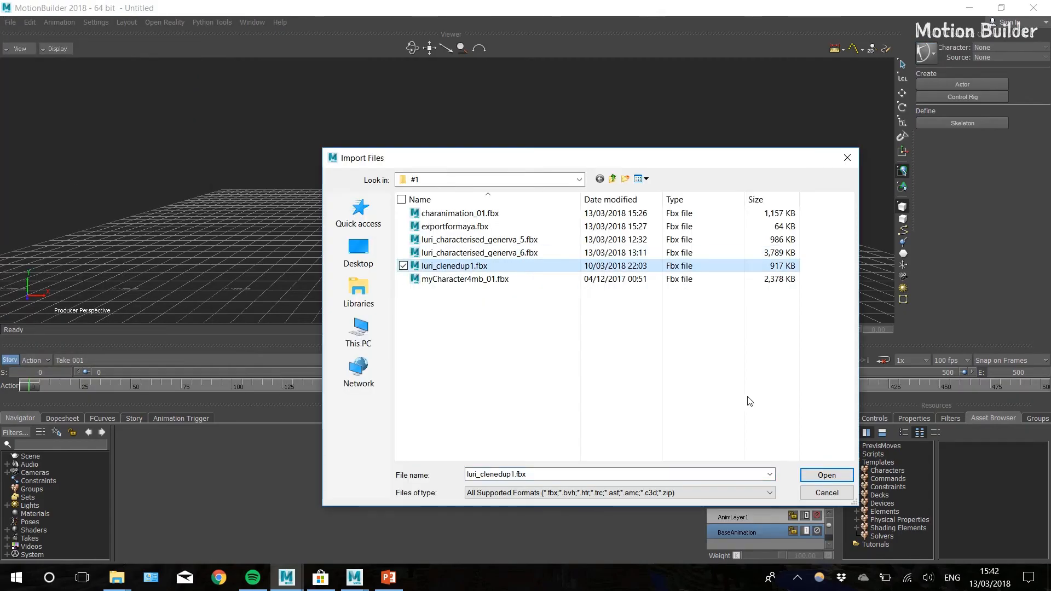
pyautogui.click(826, 474)
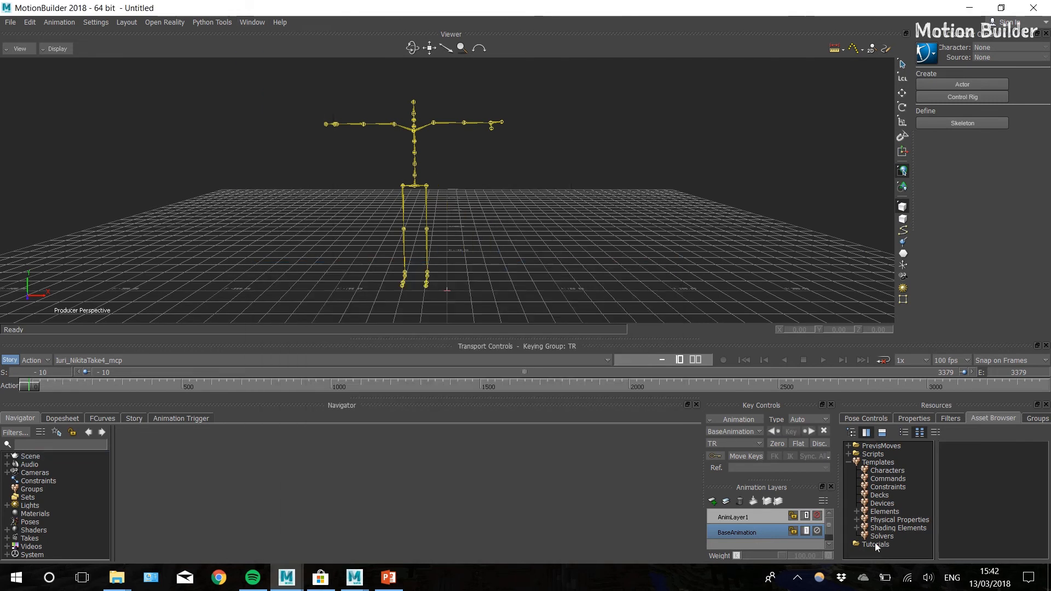
pyautogui.click(876, 545)
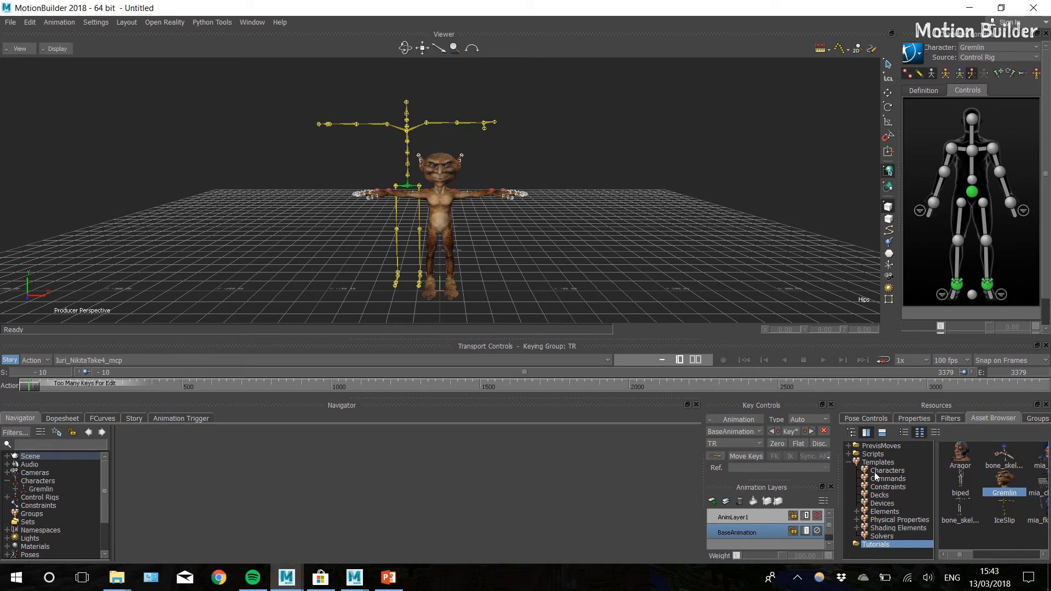
# Add the Gremlin and a new Character template to the scene and select Gremlin in the character controls.
pyautogui.click(885, 470)
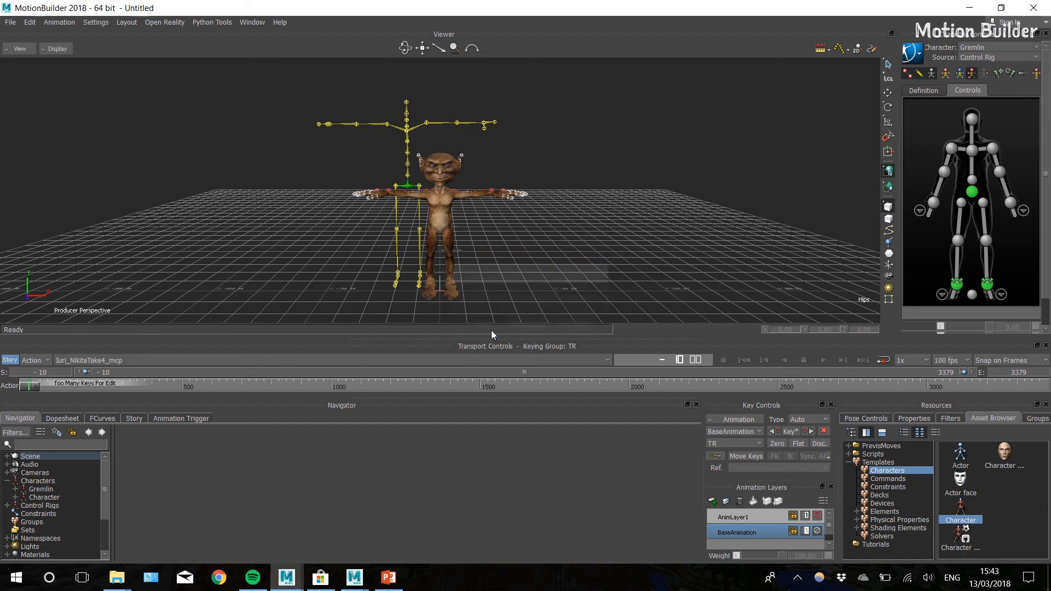
pyautogui.click(922, 90)
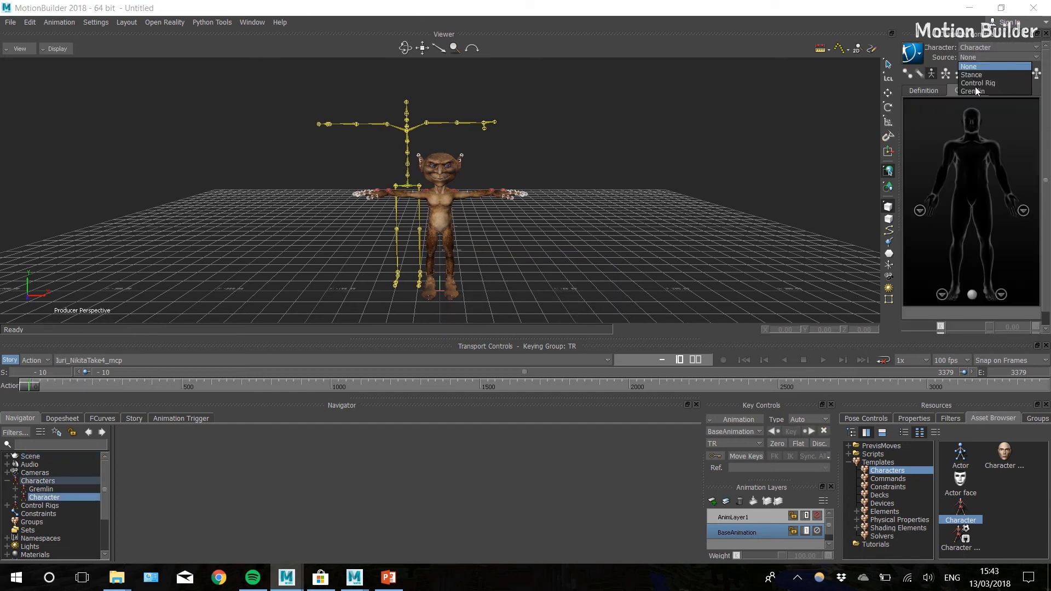
pyautogui.click(973, 91)
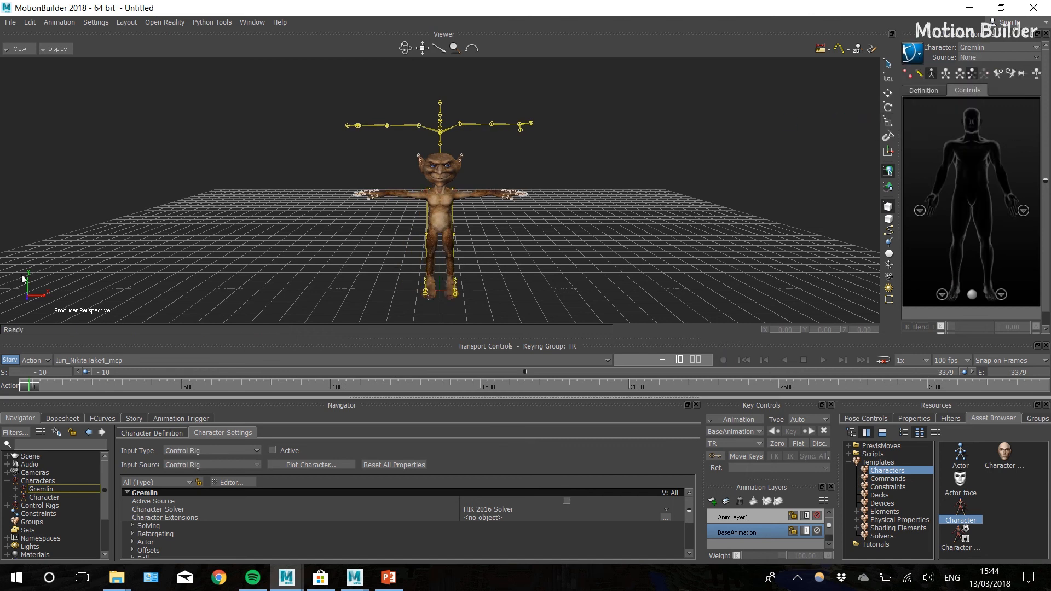
# Set the new character's input source to Gremlin and create an FK/IK control rig.
pyautogui.click(10, 22)
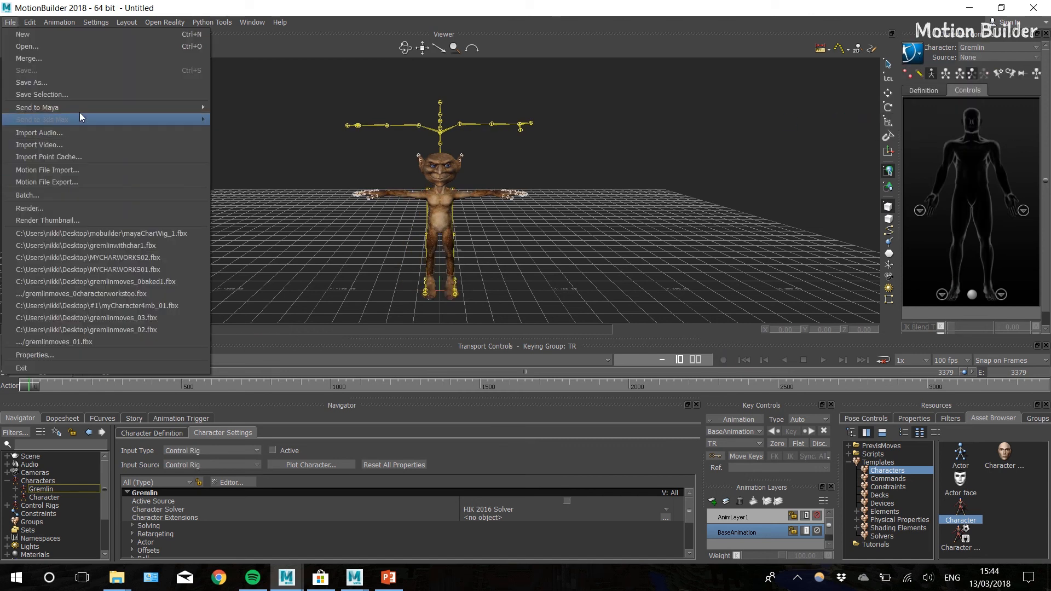
pyautogui.click(28, 58)
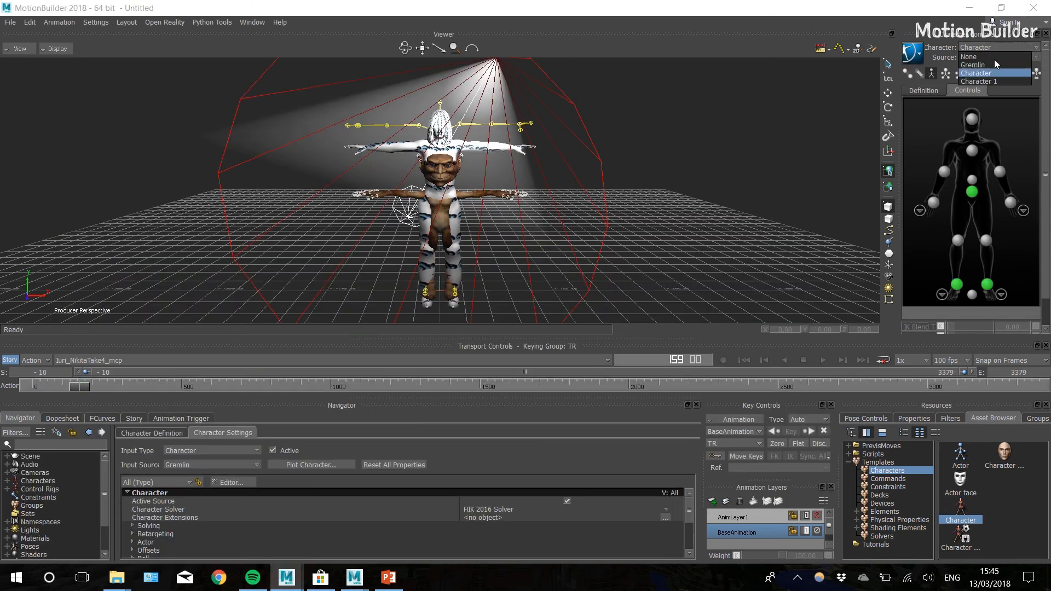
pyautogui.click(980, 81)
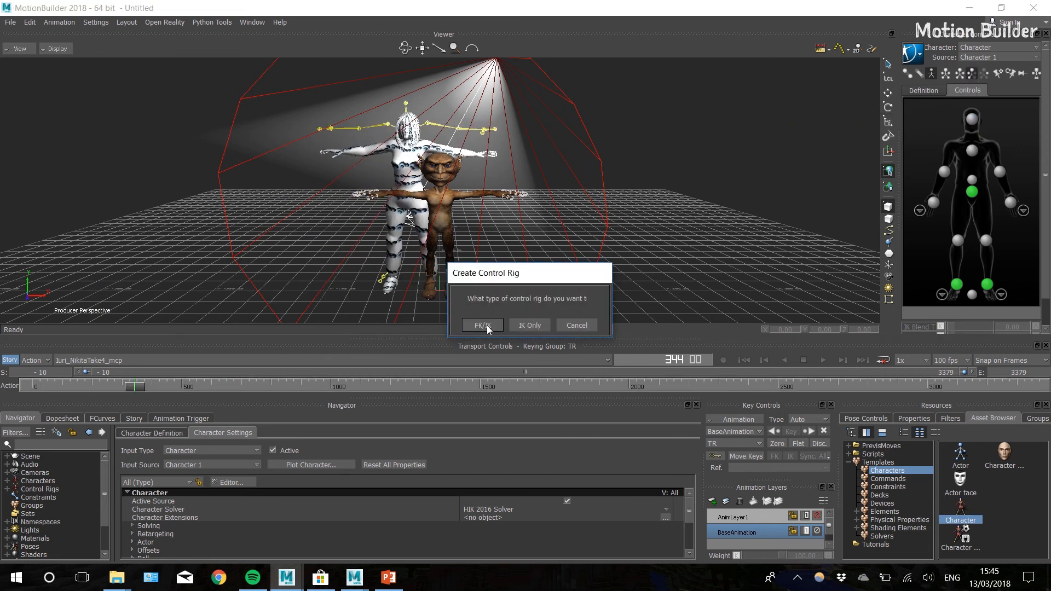
pyautogui.click(481, 325)
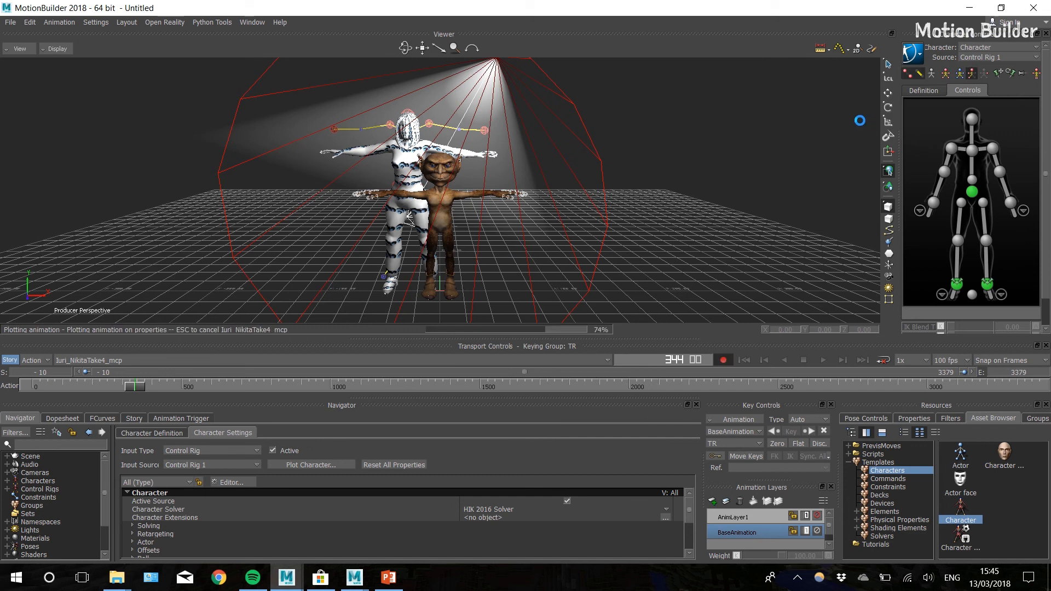
# Save the character animation to a file, fixing the file name after the path error.
pyautogui.click(915, 71)
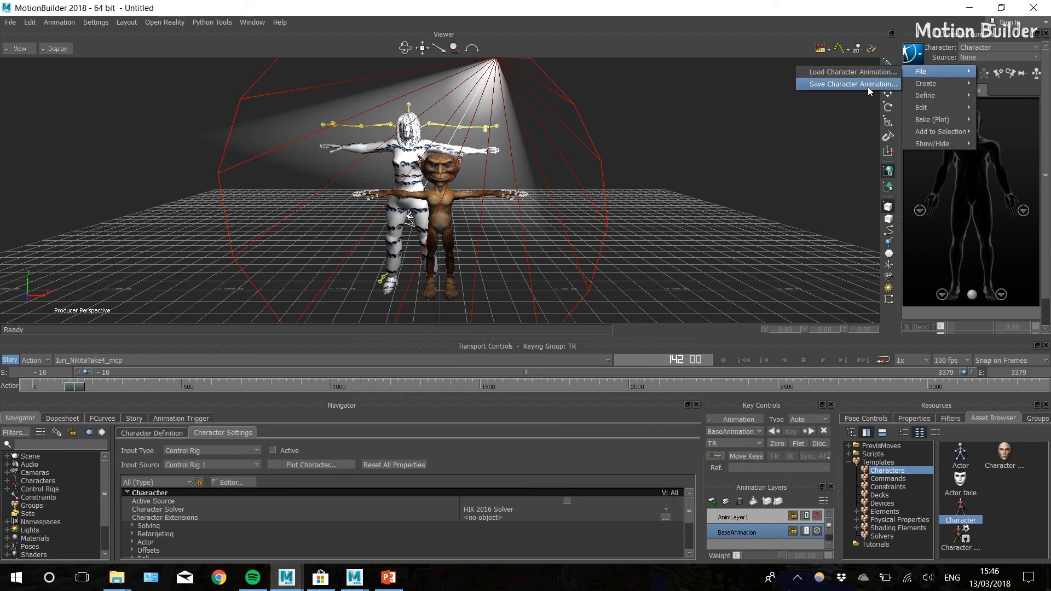
pyautogui.click(847, 84)
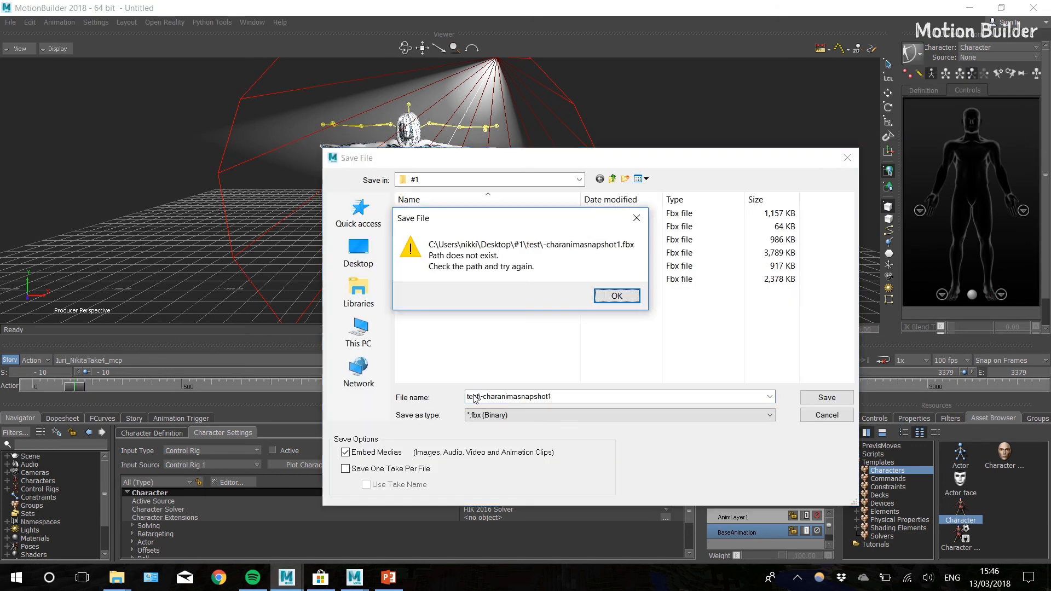
pyautogui.click(615, 295)
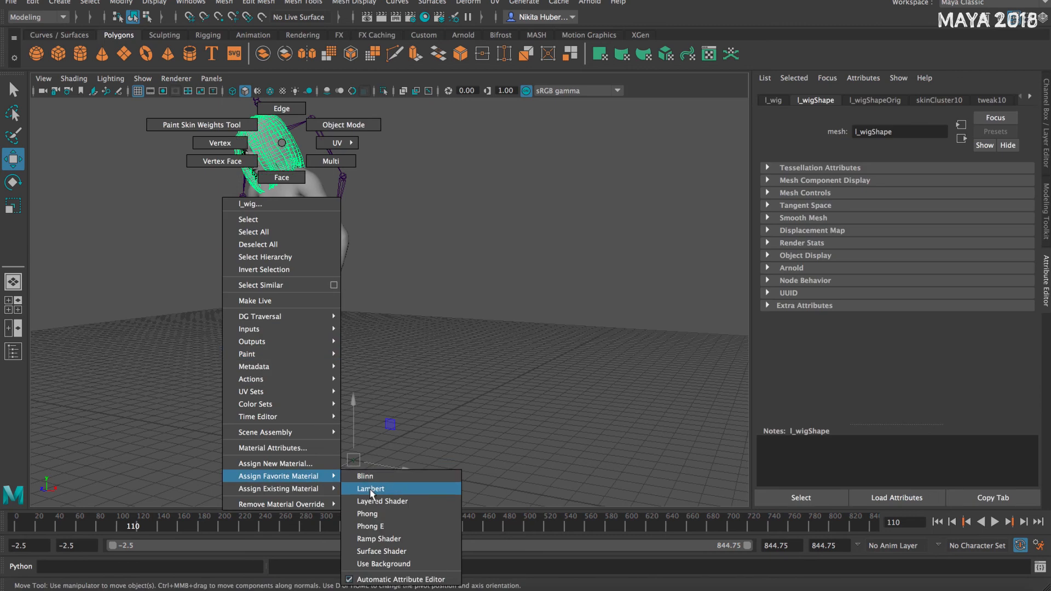
# Assign a Lambert material to the wig mesh.
pyautogui.click(371, 488)
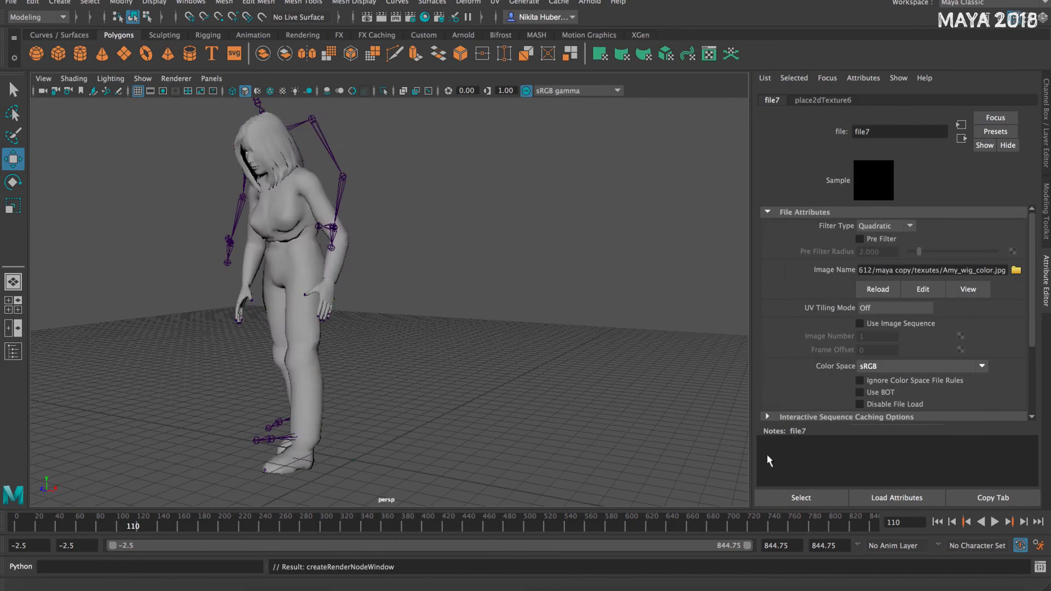